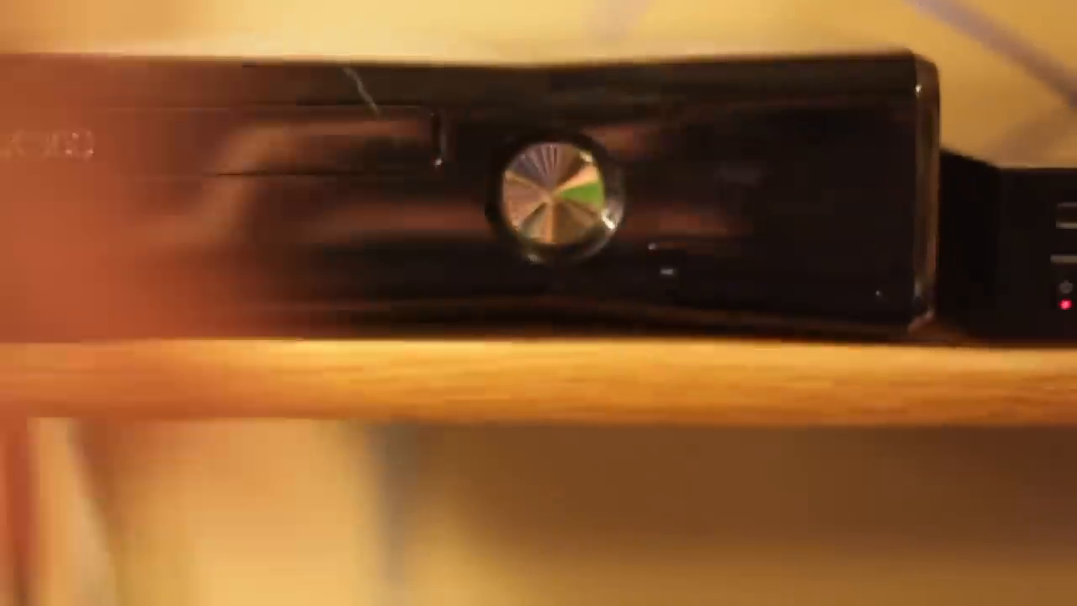
left_click(505, 152)
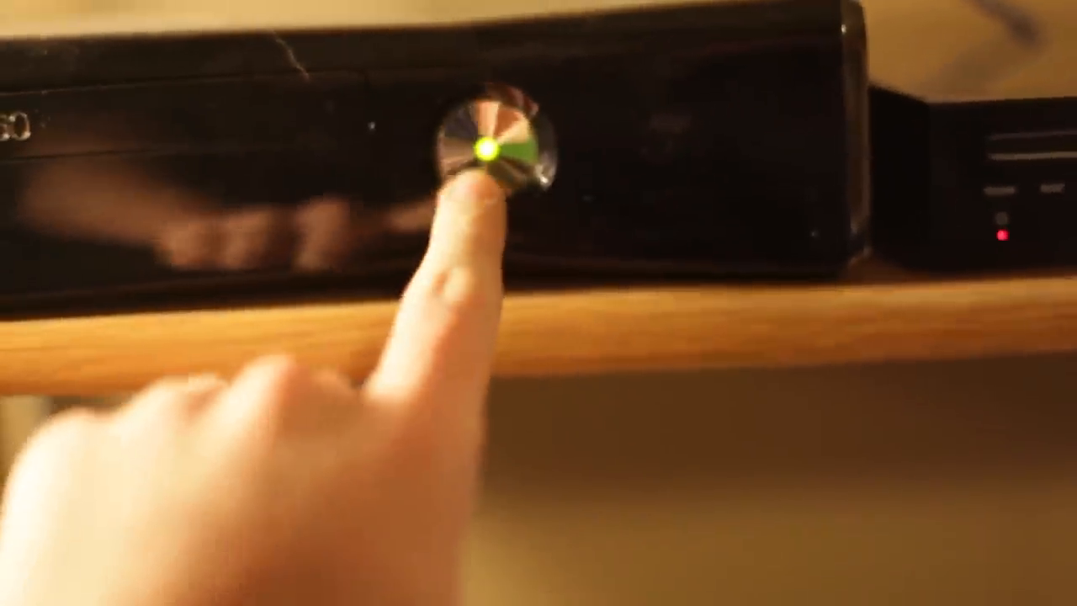